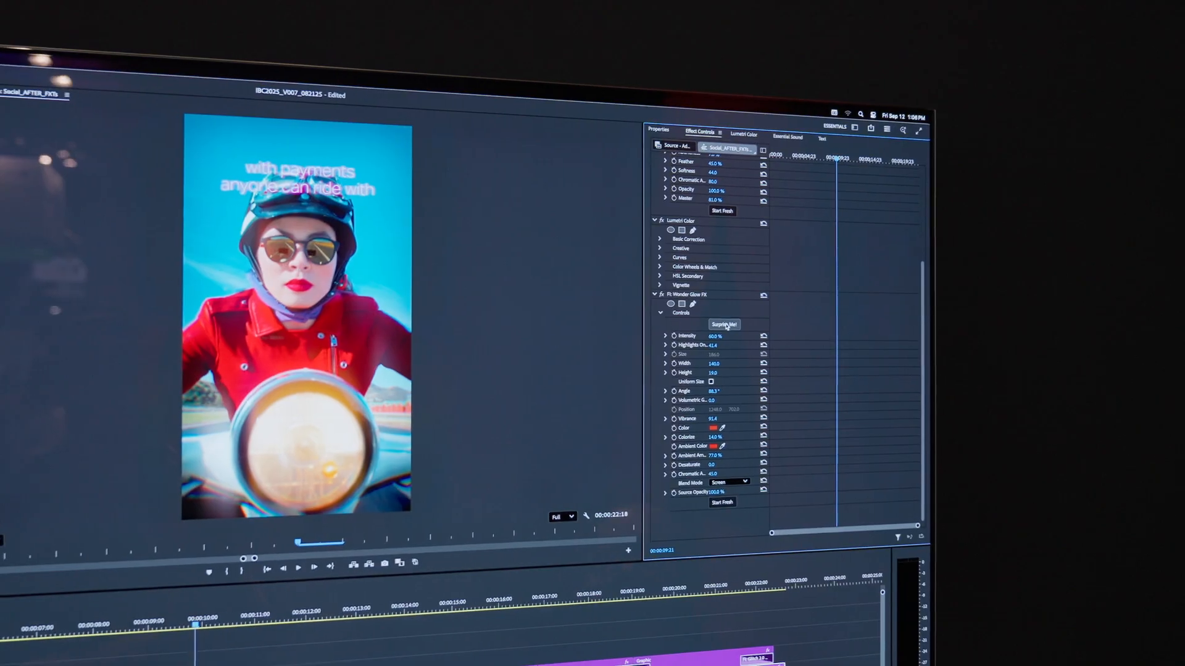
Step: Randomize the Wonder Glow FX parameters twice with Surprise Me for a new glow look
left_click(723, 324)
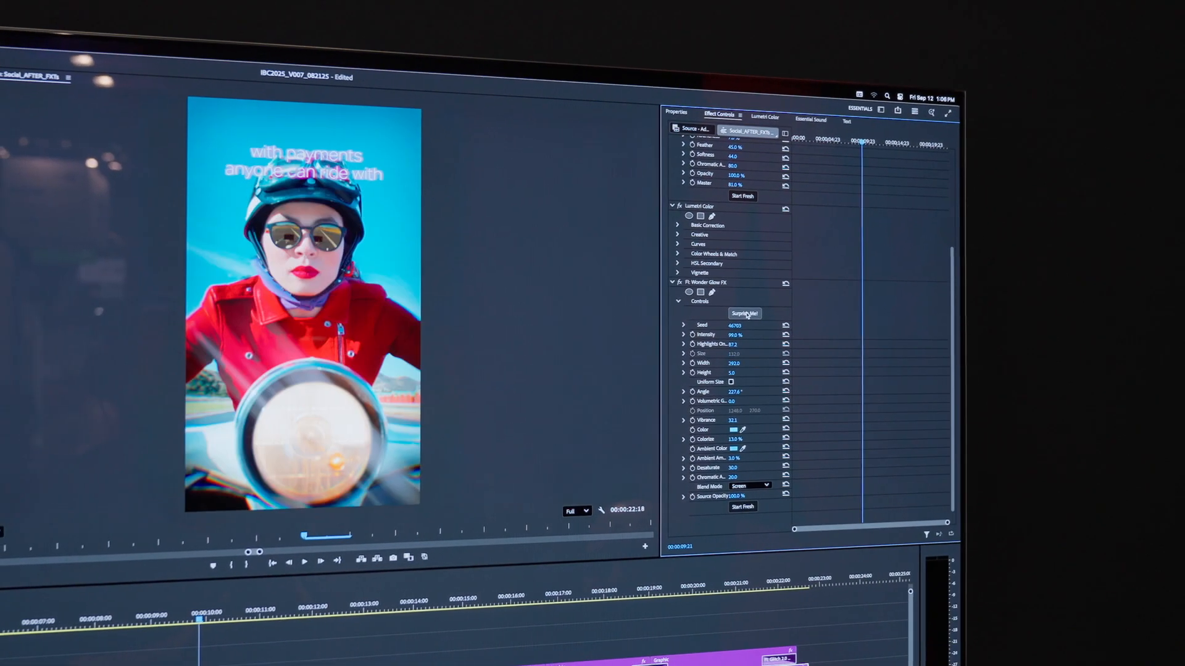
left_click(743, 314)
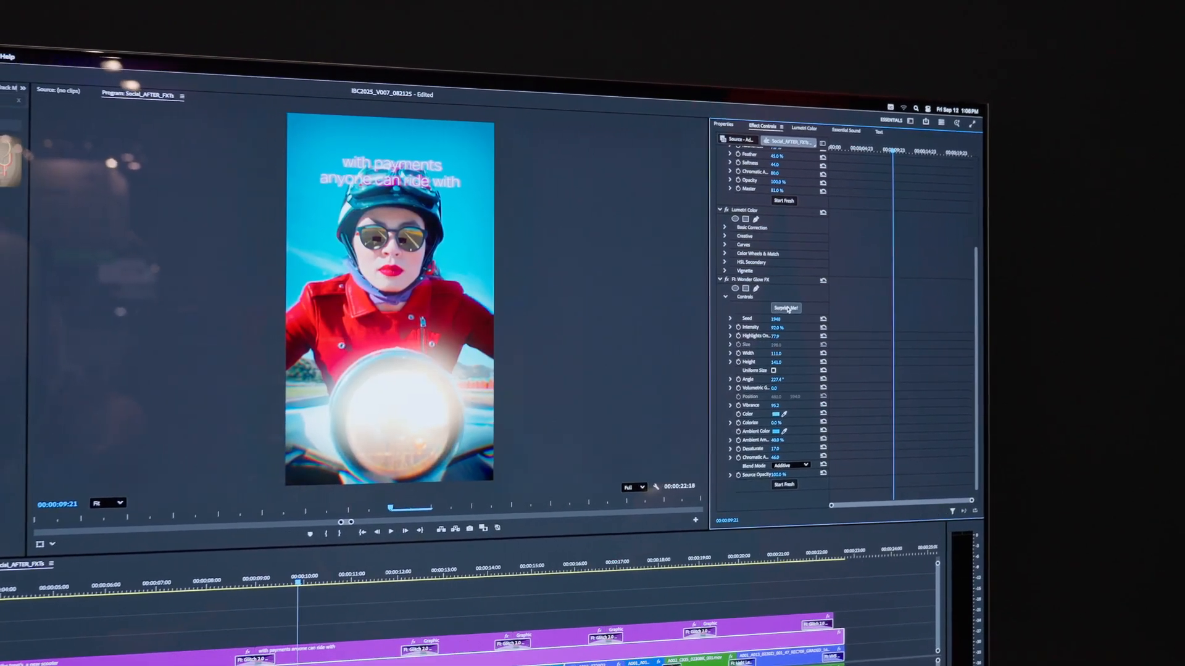